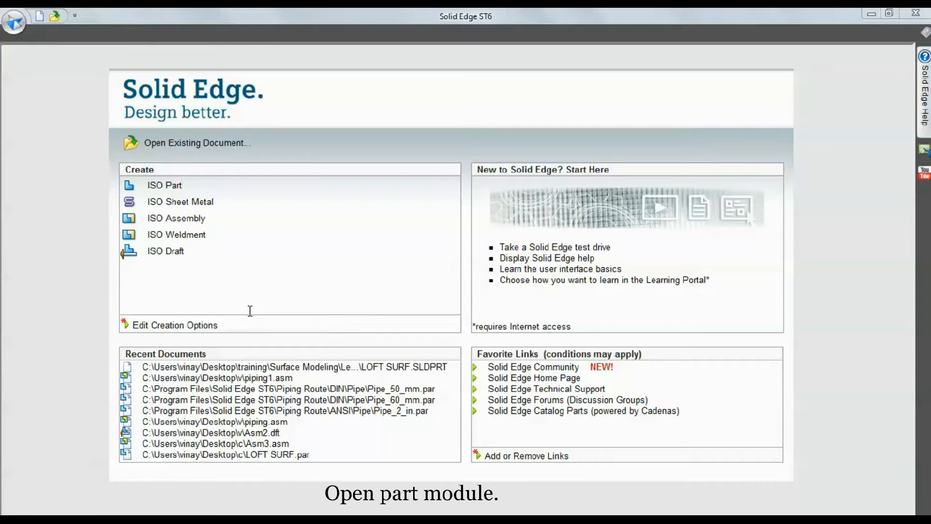
pyautogui.moveTo(177, 234)
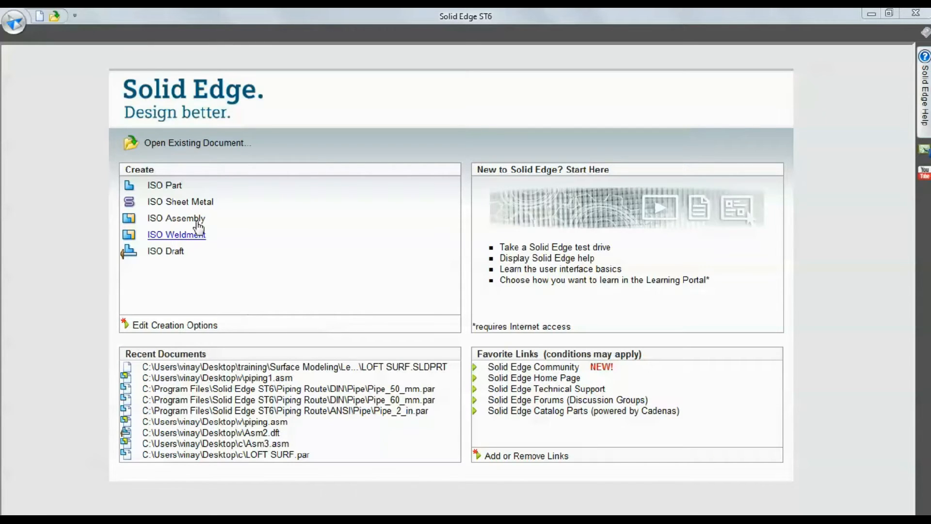
# Create a new ISO Part document from the start screen.
pyautogui.click(165, 184)
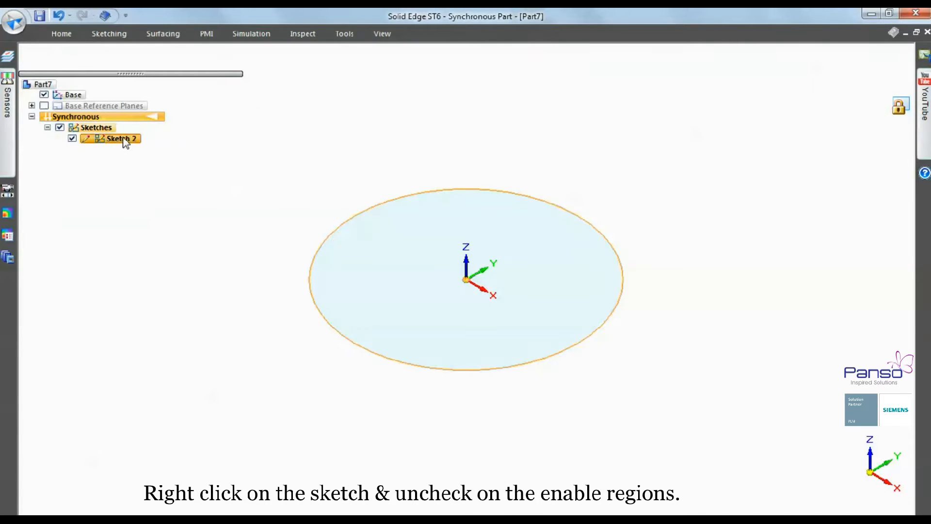
# Disable Enable Regions on Sketch 2 and select the circle sketch for copying.
pyautogui.rightClick(118, 139)
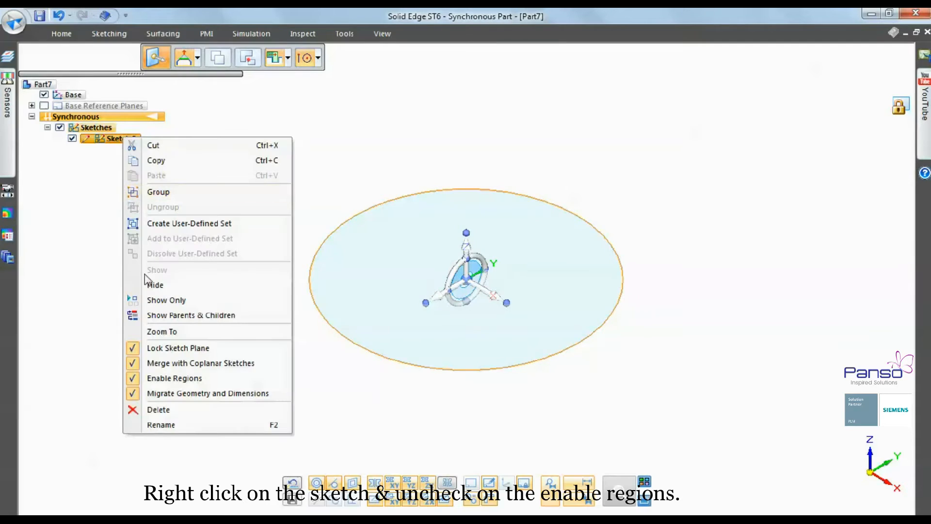
pyautogui.click(174, 378)
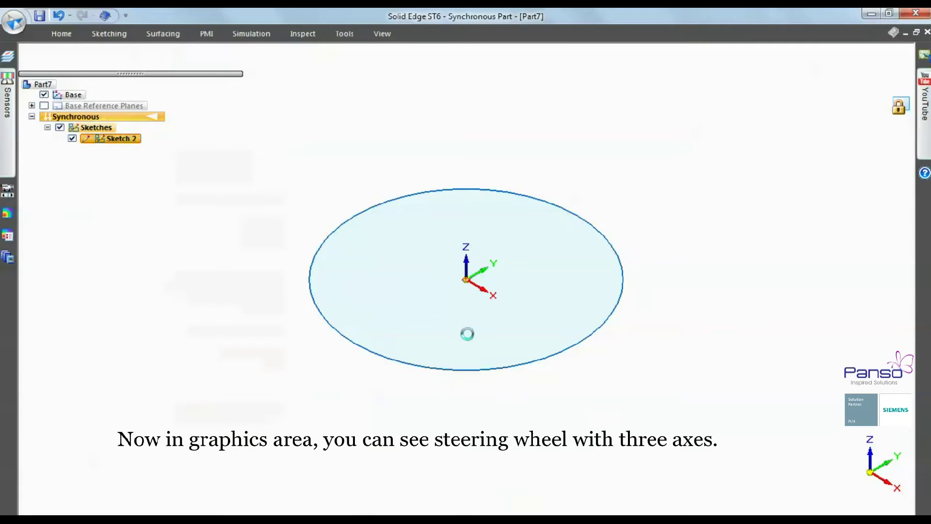
pyautogui.click(467, 334)
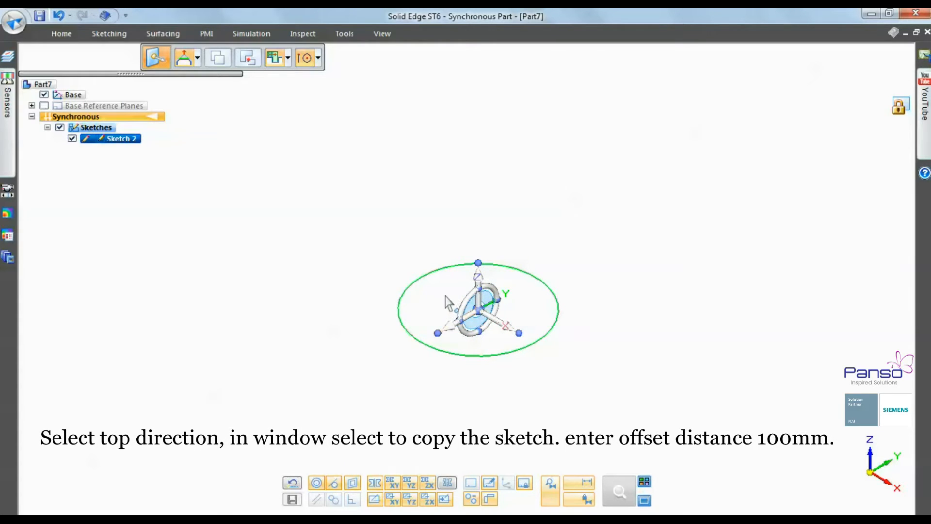
# Copy the circle 100 mm upward along the steering wheel's vertical axis as Sketch 3.
pyautogui.click(478, 285)
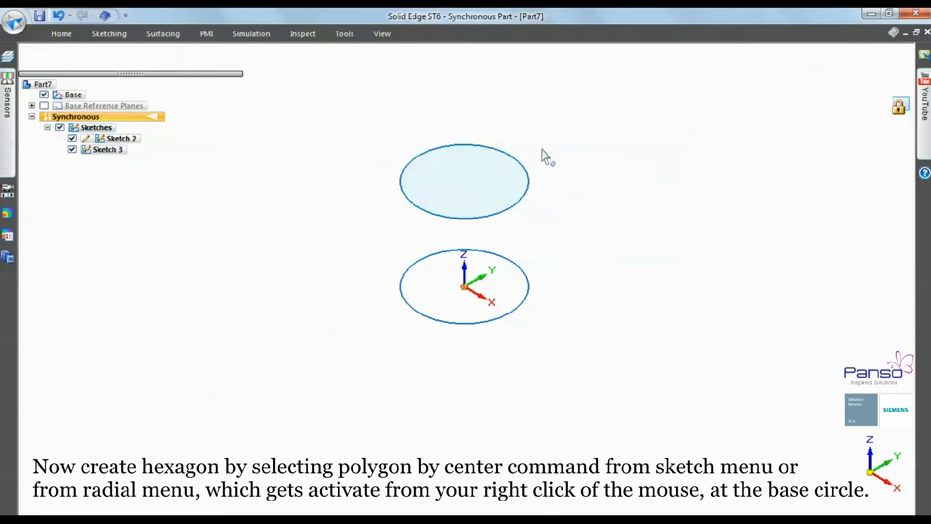
# Start Polygon by Center from the radial menu with six sides for the hexagon.
pyautogui.rightClick(546, 156)
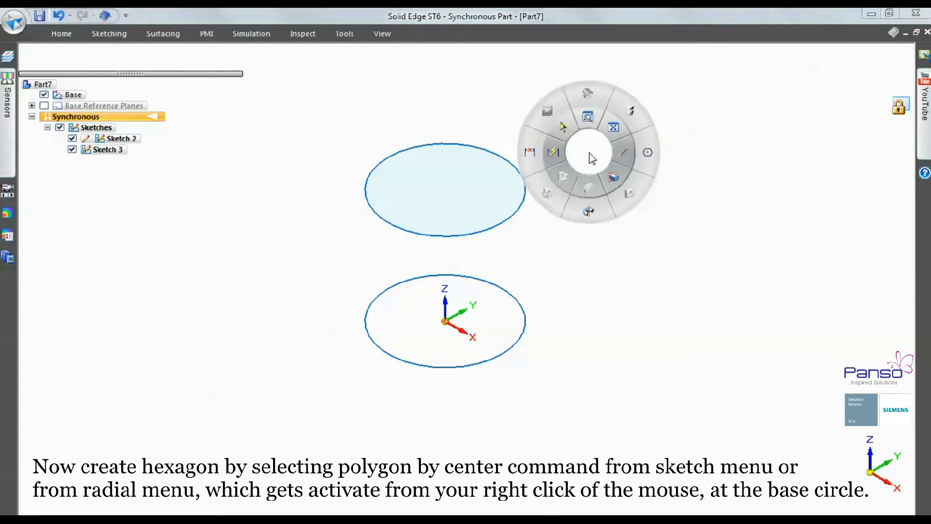
pyautogui.moveTo(646, 153)
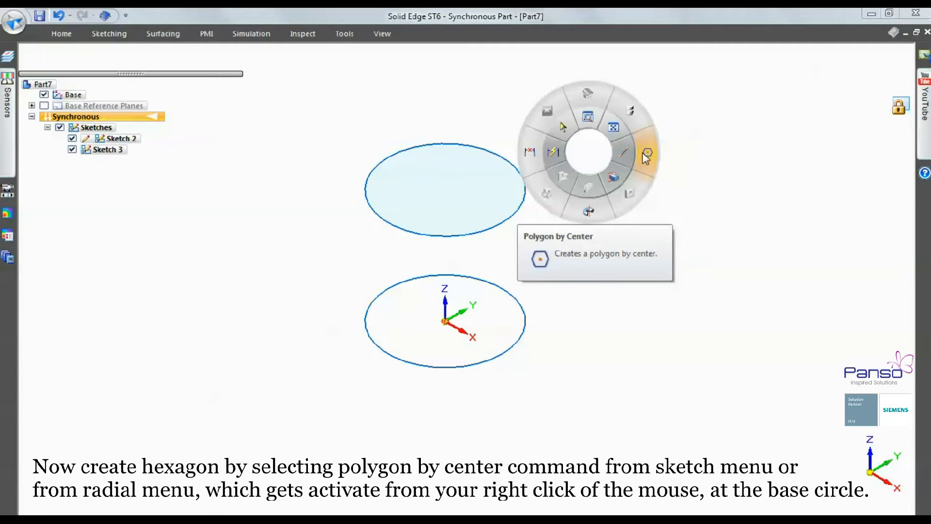
pyautogui.click(646, 153)
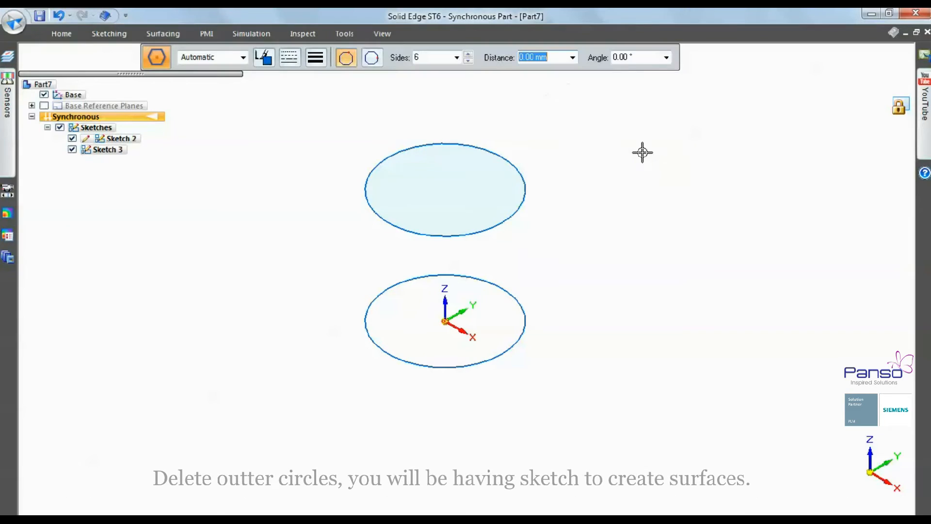
pyautogui.moveTo(445, 322)
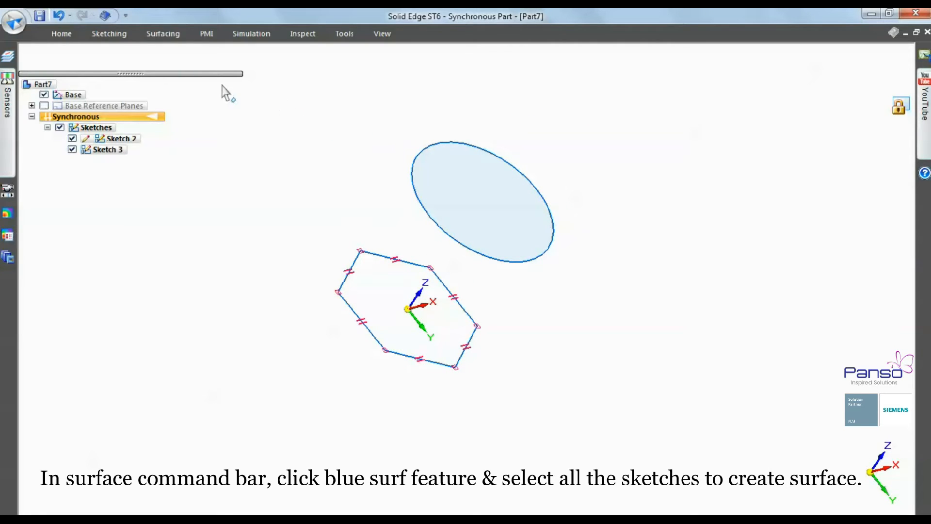
# Build BlueSurf 1 blending the hexagon section into the upper circle and finish it.
pyautogui.click(163, 33)
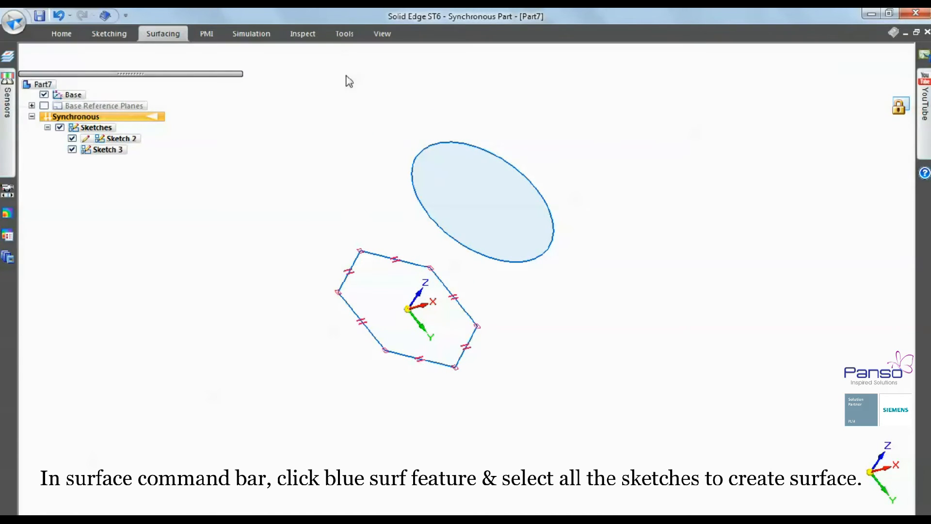
pyautogui.click(157, 58)
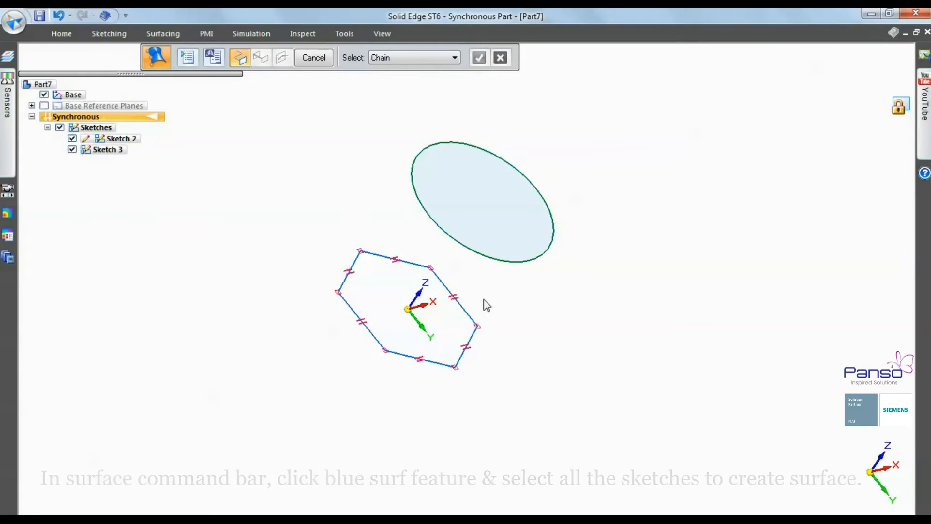
pyautogui.click(478, 57)
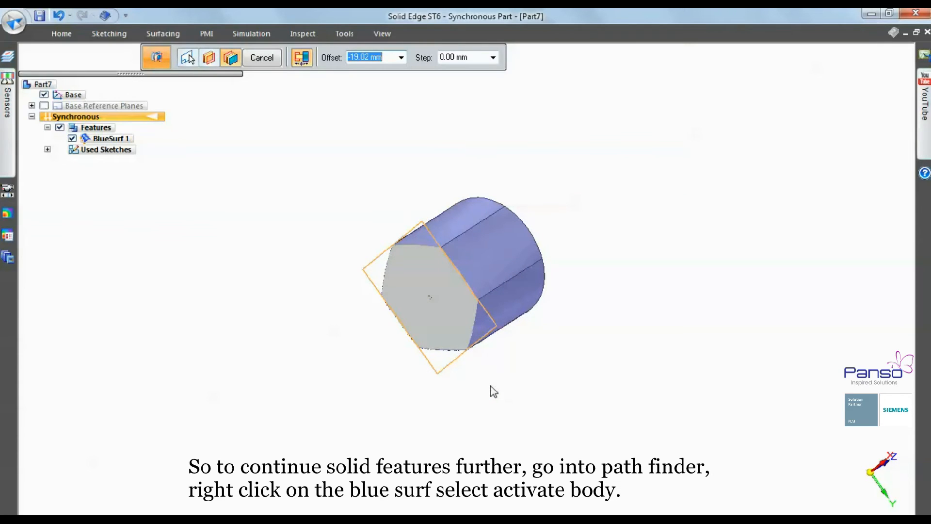
pyautogui.click(382, 33)
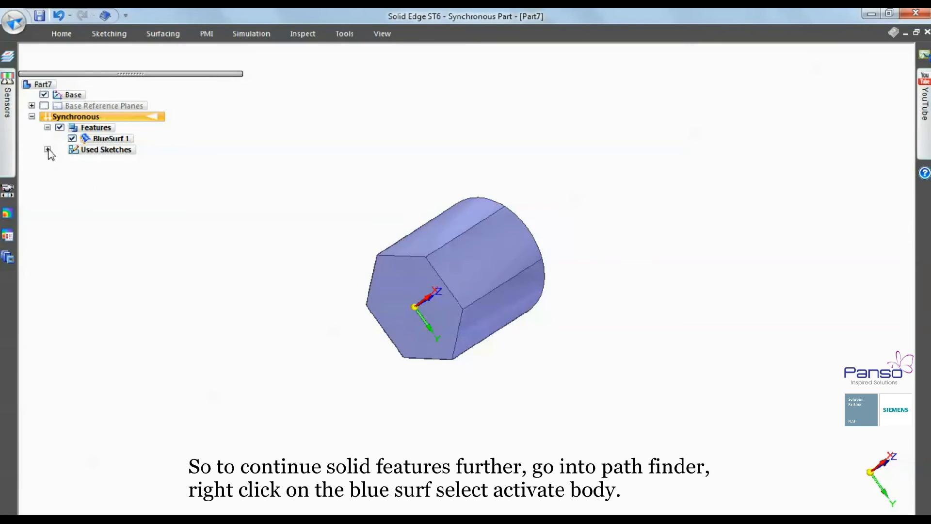
# Activate BlueSurf 1 as the working body and return to the Home commands.
pyautogui.rightClick(108, 137)
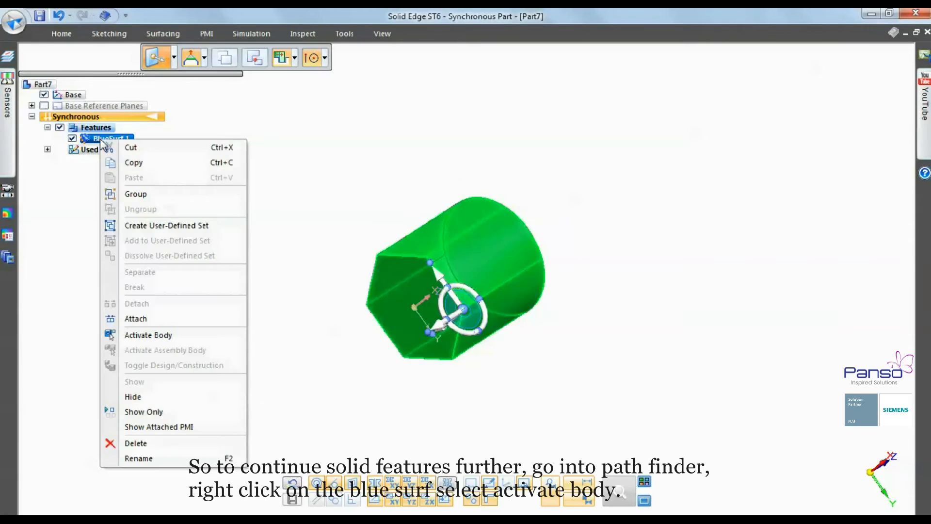
pyautogui.click(147, 334)
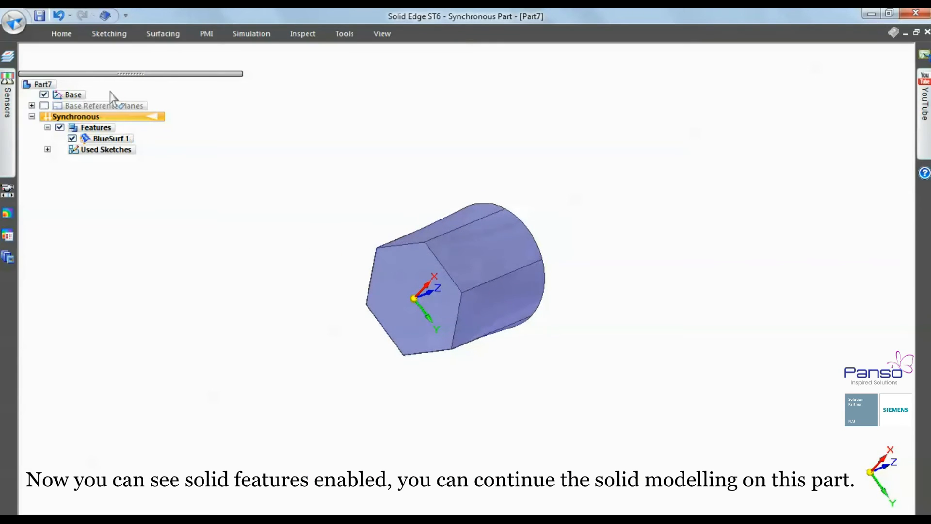
pyautogui.click(61, 33)
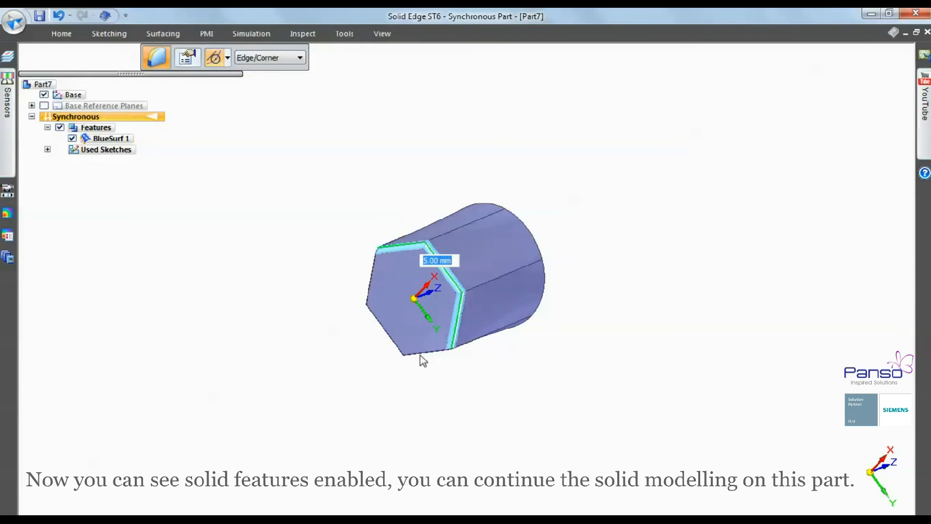
pyautogui.moveTo(450, 249)
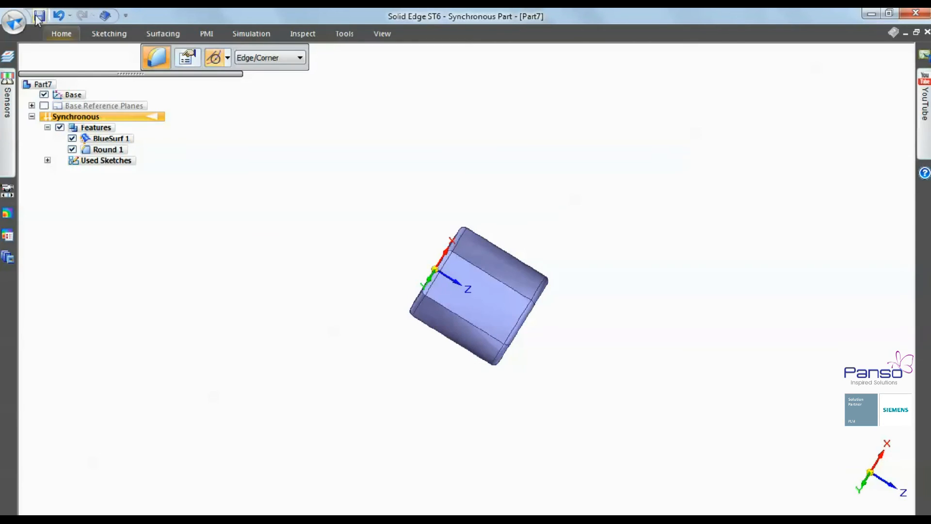
# Save the part under the file name hex.par.
pyautogui.click(39, 16)
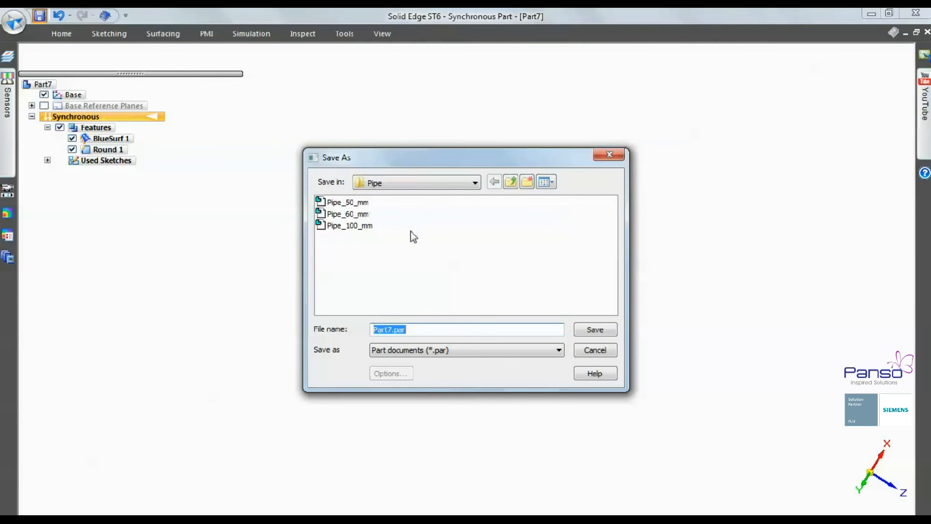
pyautogui.moveTo(416, 268)
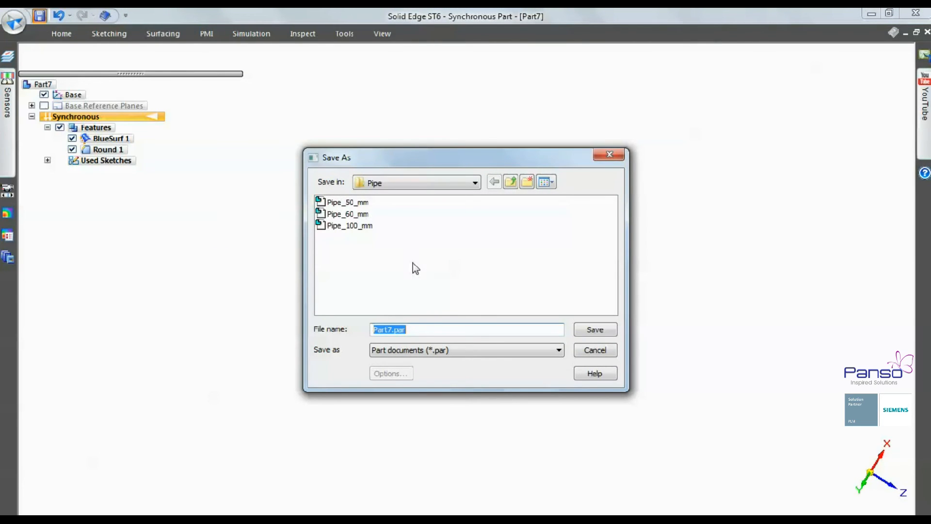
pyautogui.write('hex')
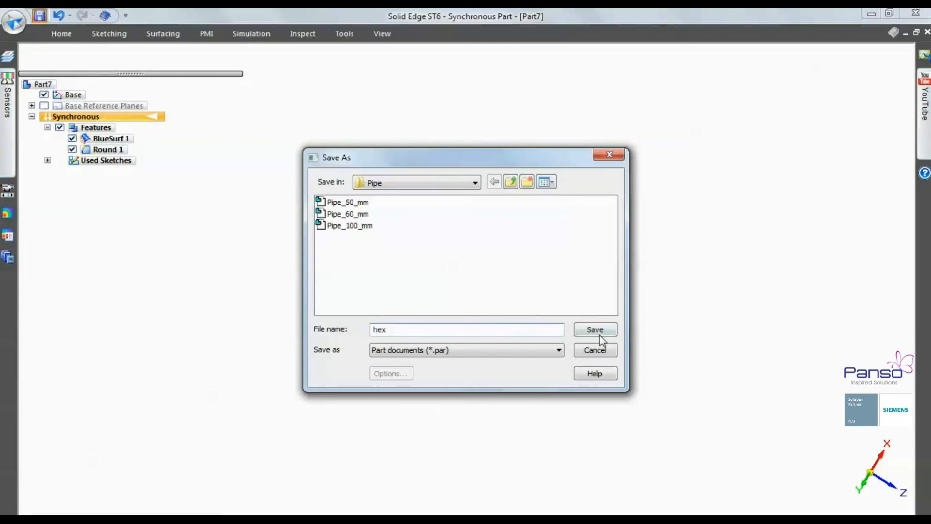
pyautogui.click(595, 330)
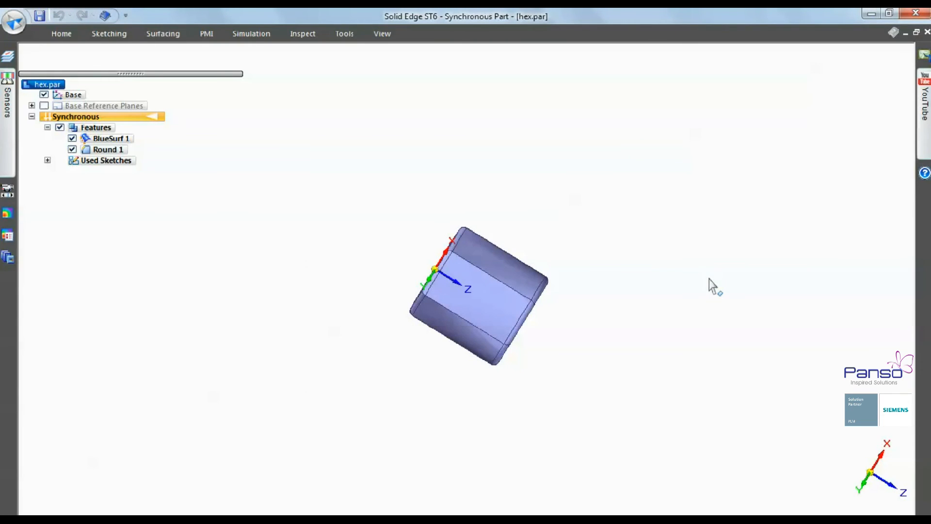